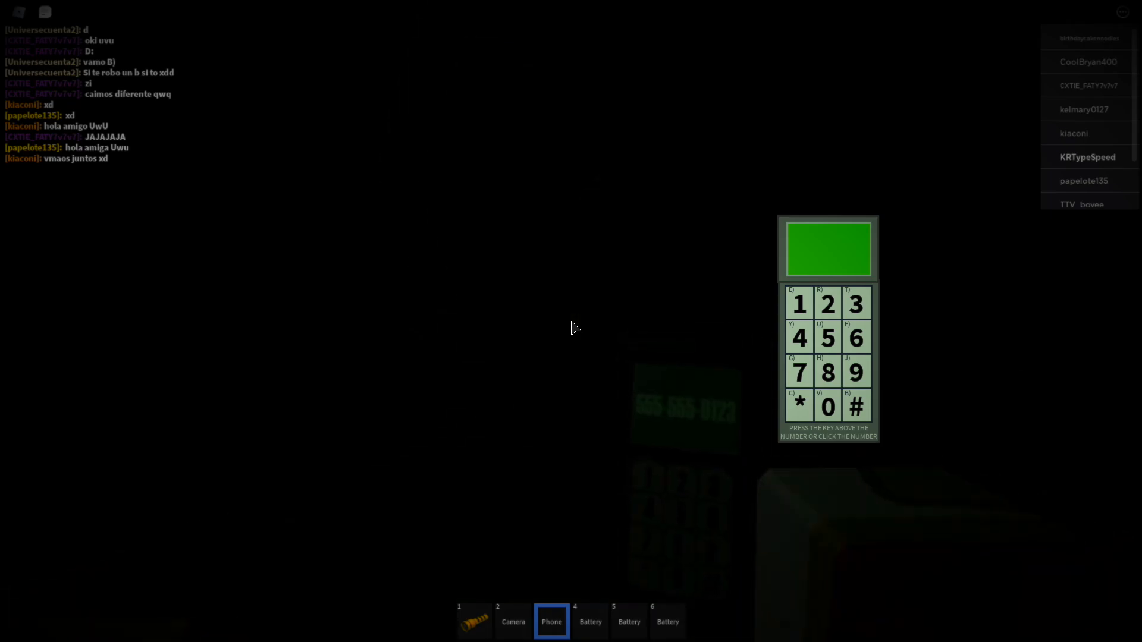
- Dial the digit 2 on the phone keypad to start the number
click(827, 302)
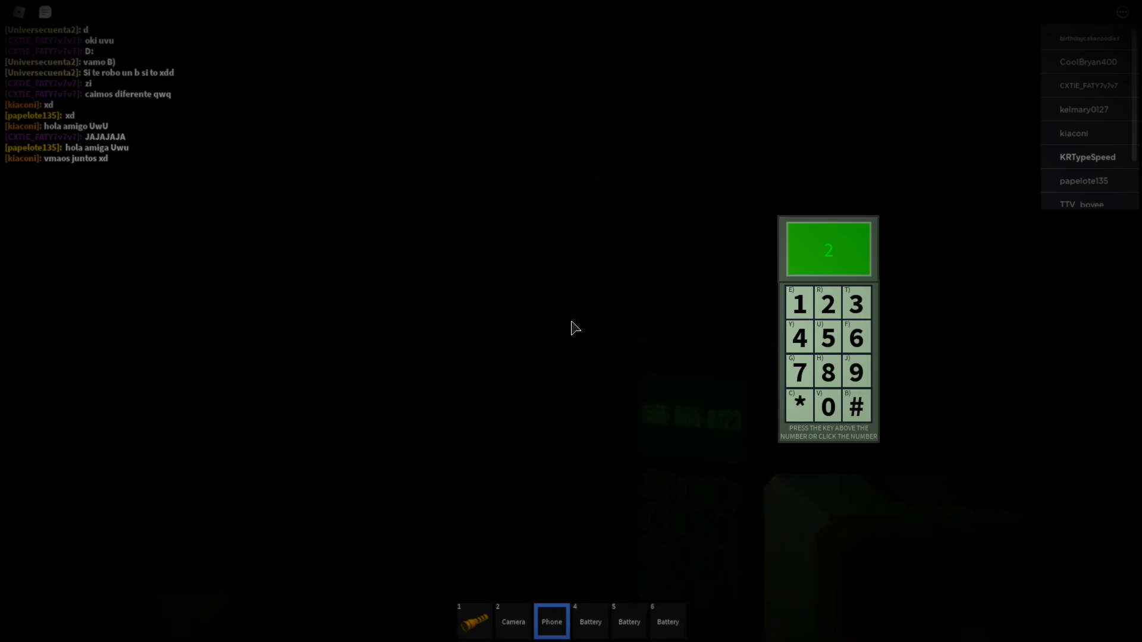
click(856, 302)
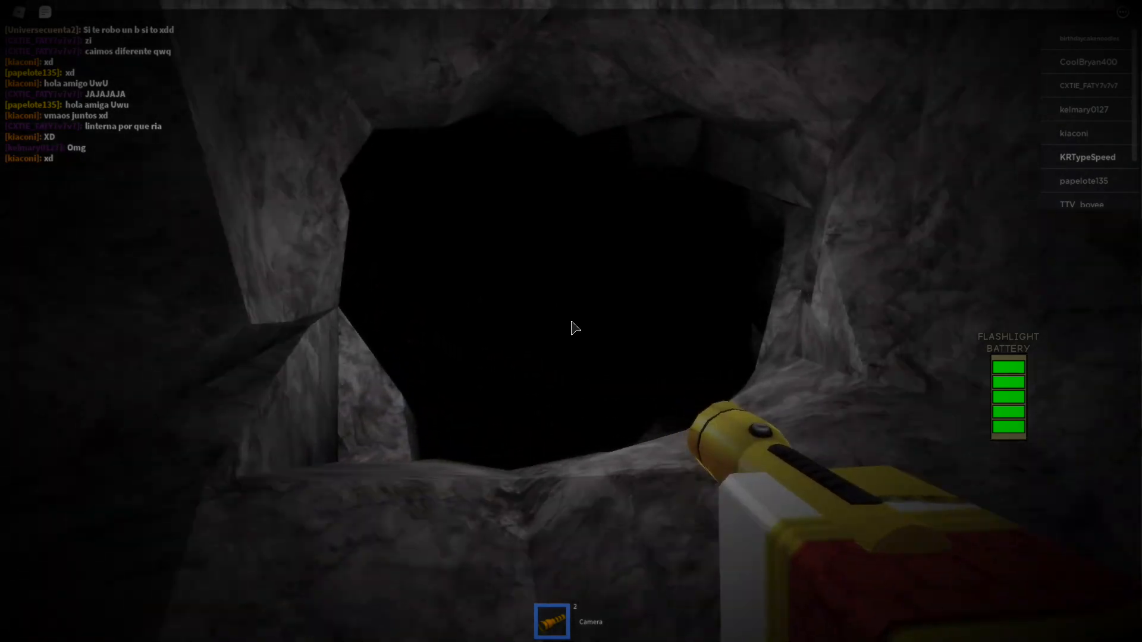
mouse_move(572, 329)
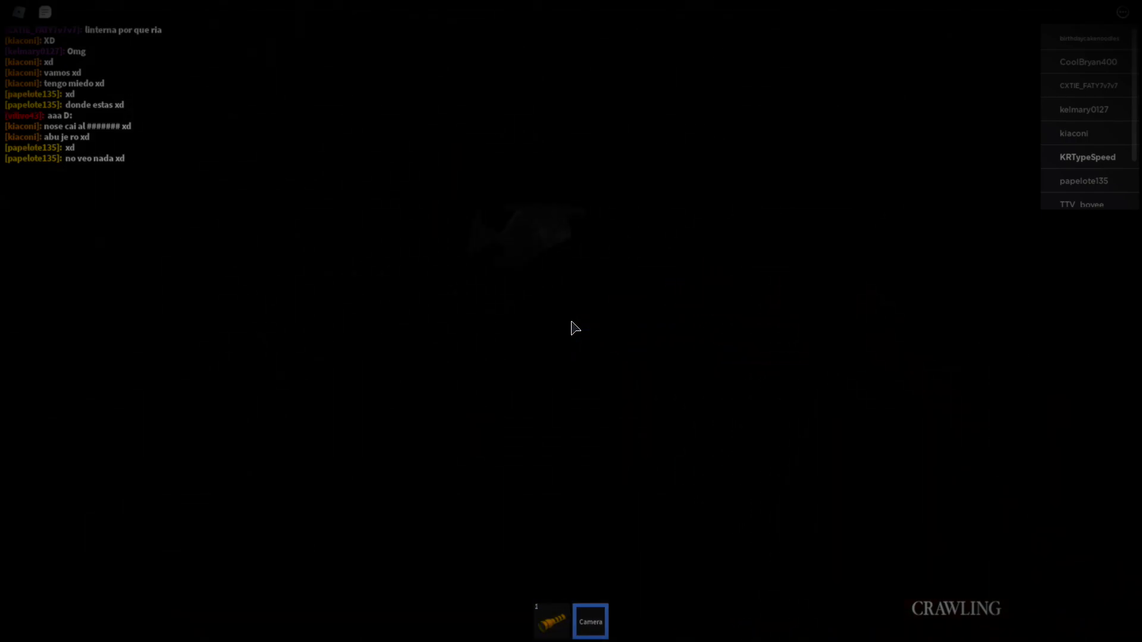
- Stay hidden in the dark with the camera held and pick up a battery
click(552, 637)
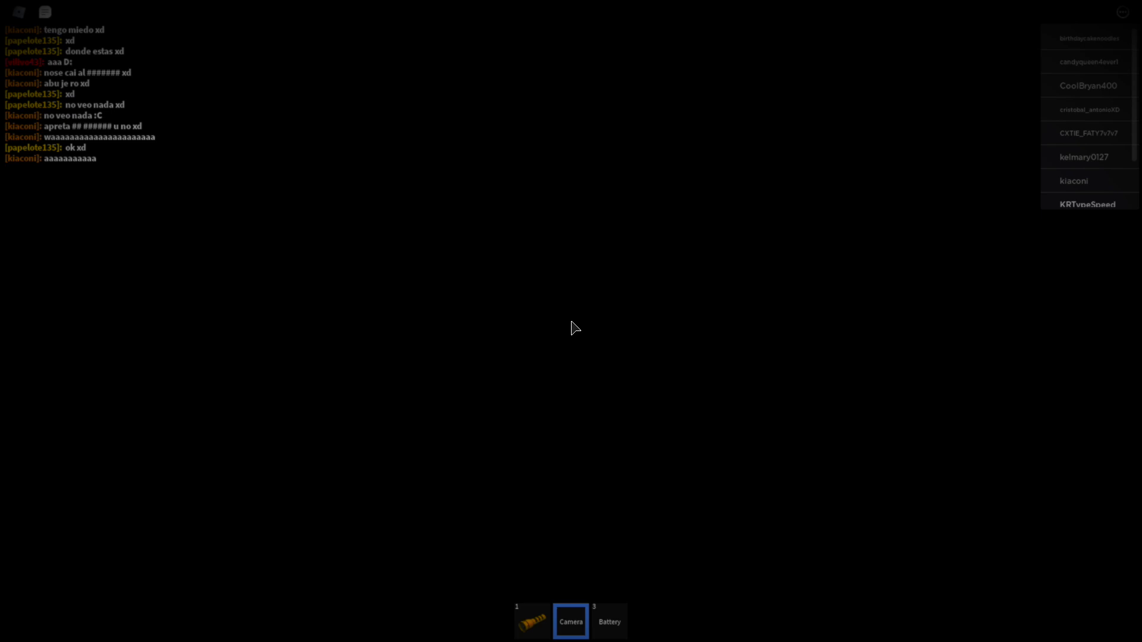
- Move into the pitch-dark cave with both hotbar items unequipped
click(533, 638)
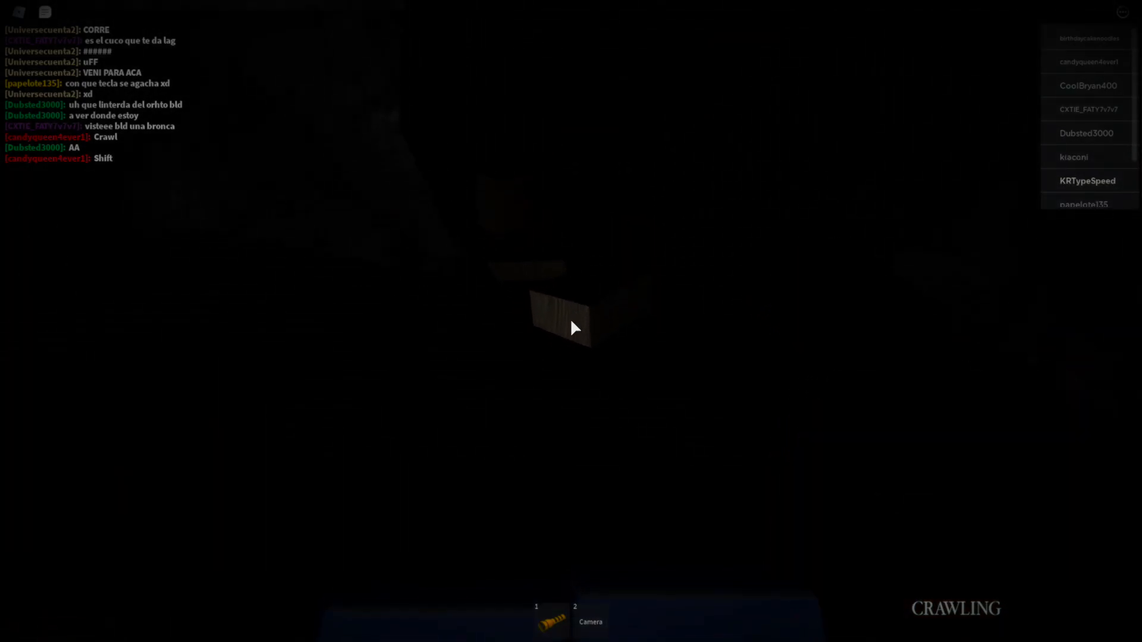
- Equip the flashlight from slot 1 and switch it on to light the wooden-braced passage
click(551, 636)
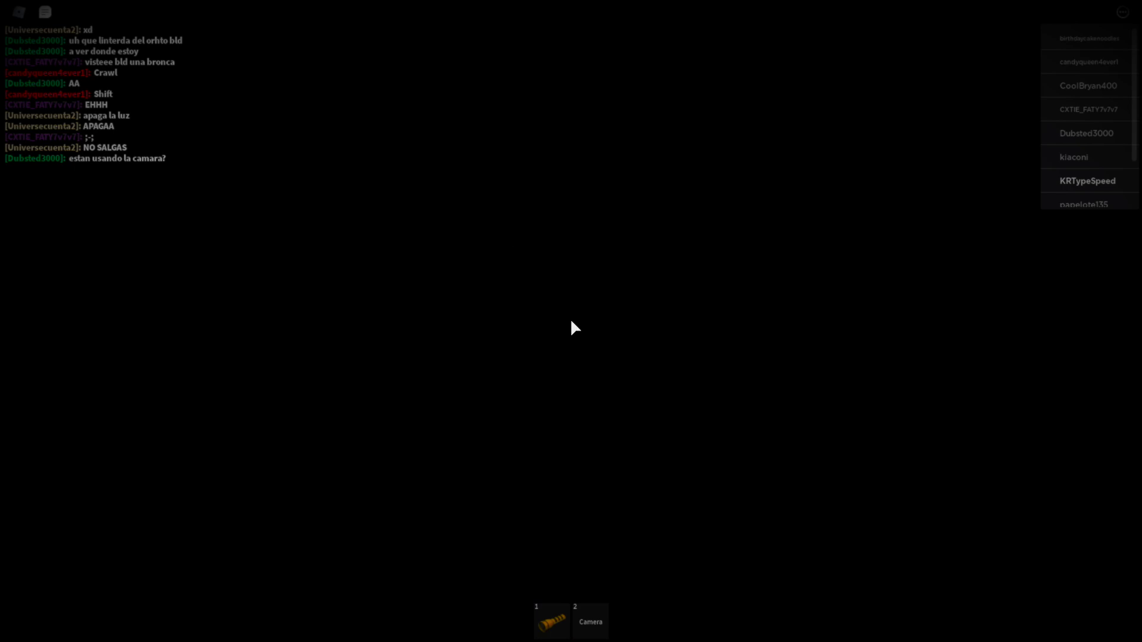
click(552, 638)
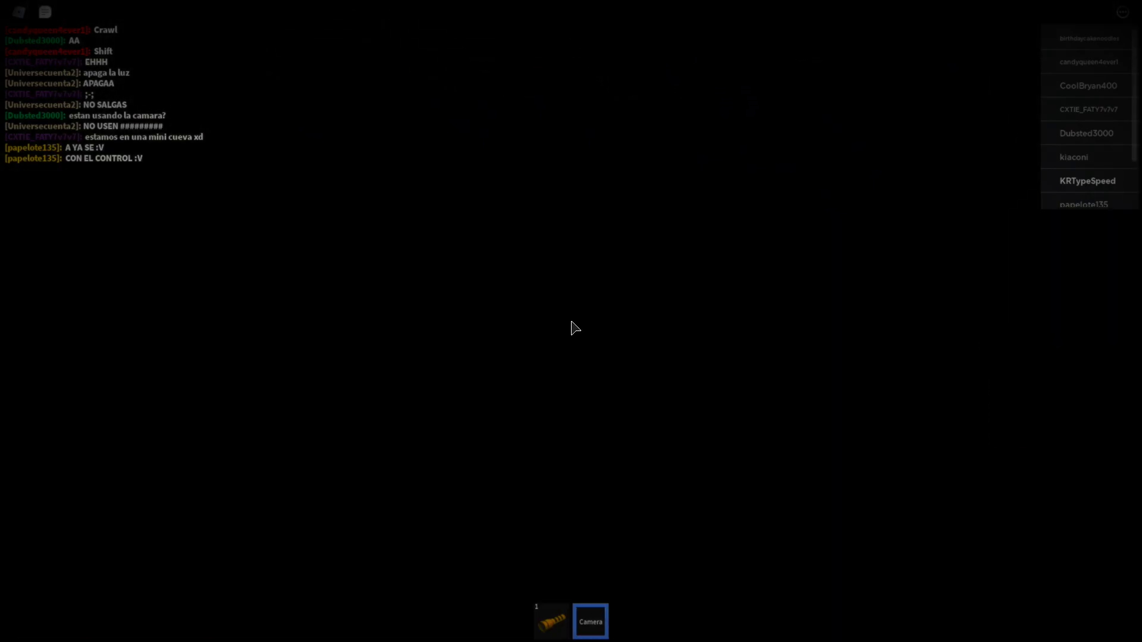
click(554, 623)
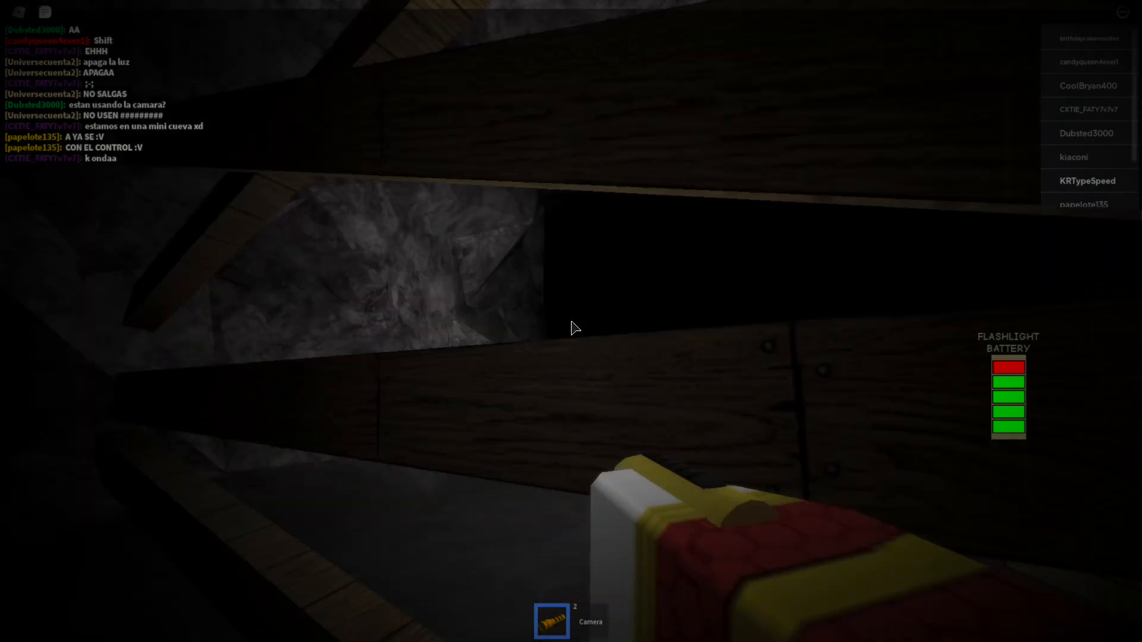